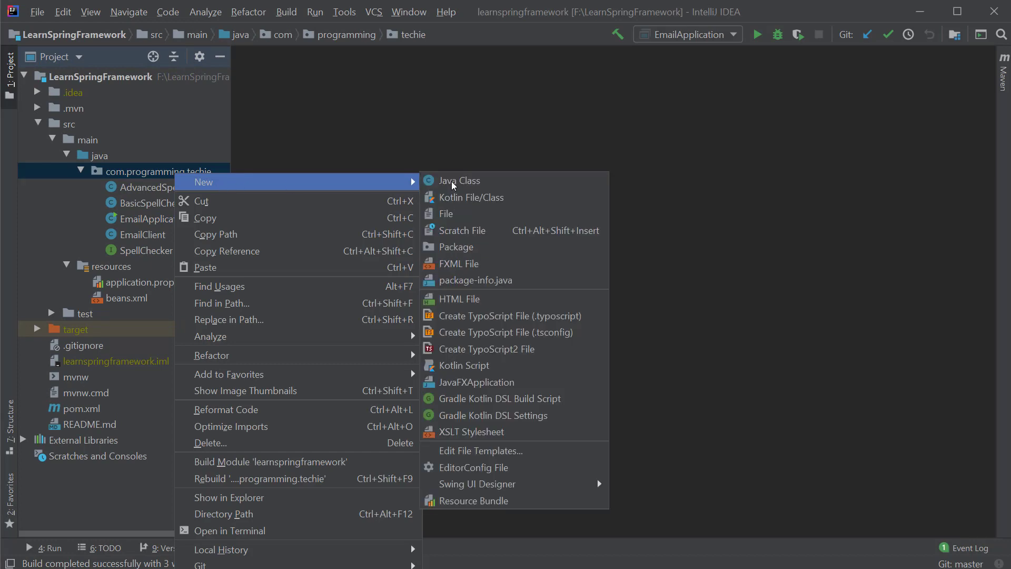
# Create the empty AppConfig class in com.programming.techie and bring up beans.xml beside it
pyautogui.click(460, 180)
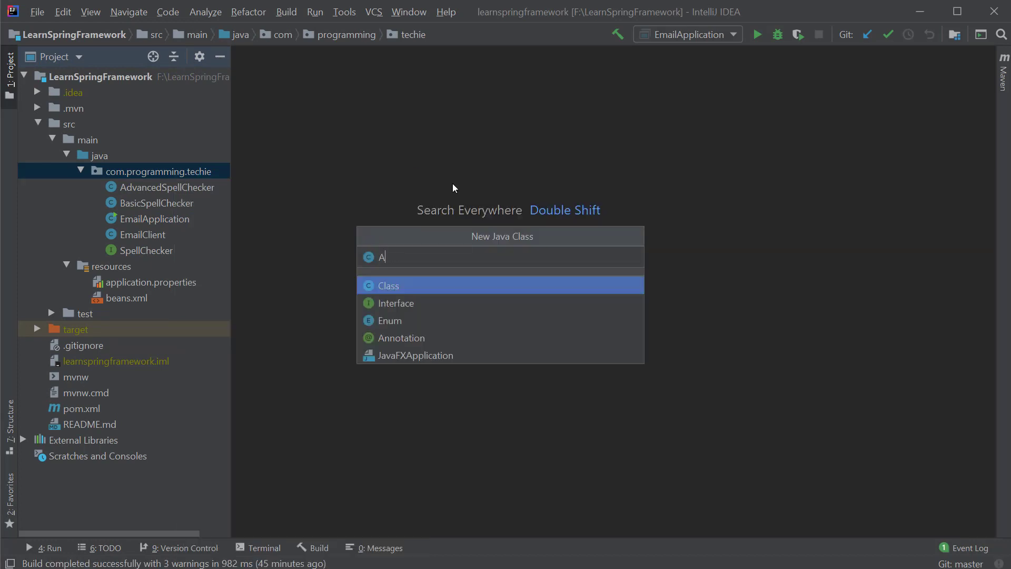
pyautogui.press('Escape')
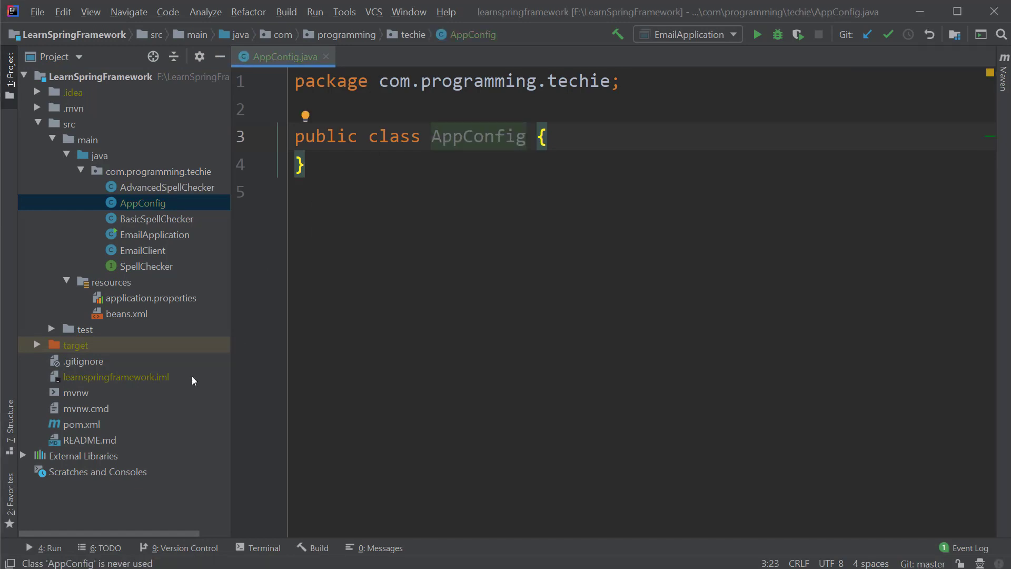
pyautogui.click(125, 313)
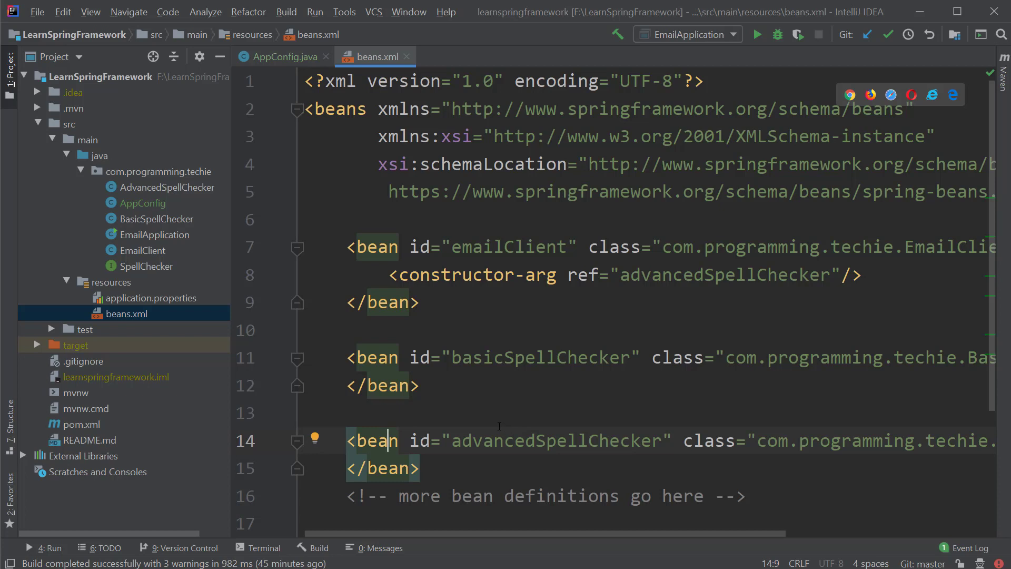
# Return from beans.xml to the empty AppConfig.java editor
pyautogui.click(283, 56)
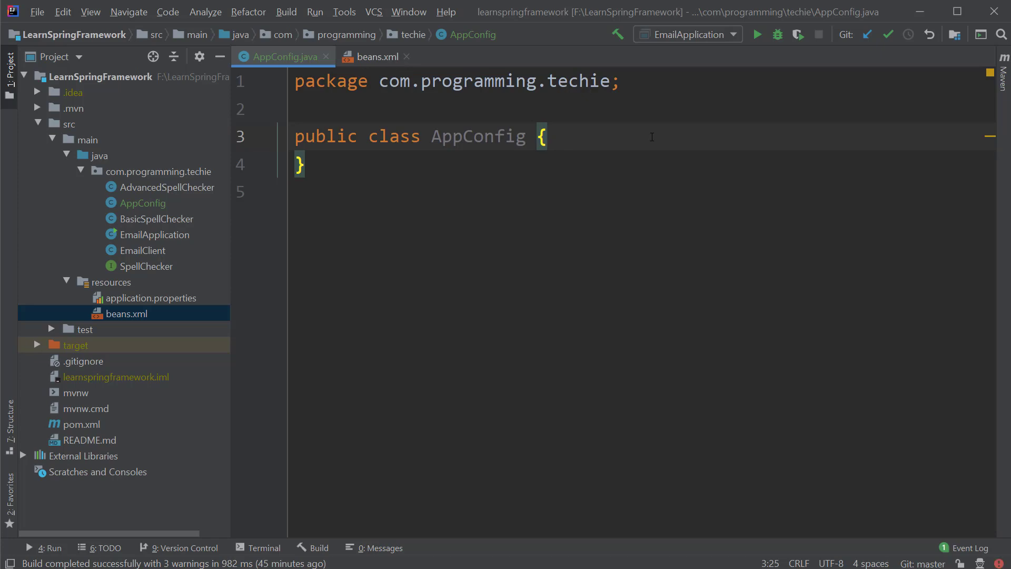
# Write public BasicSpellChecker createBasicSpellChecker() { return new BasicSpellChecker(); } in AppConfig
pyautogui.press('enter')
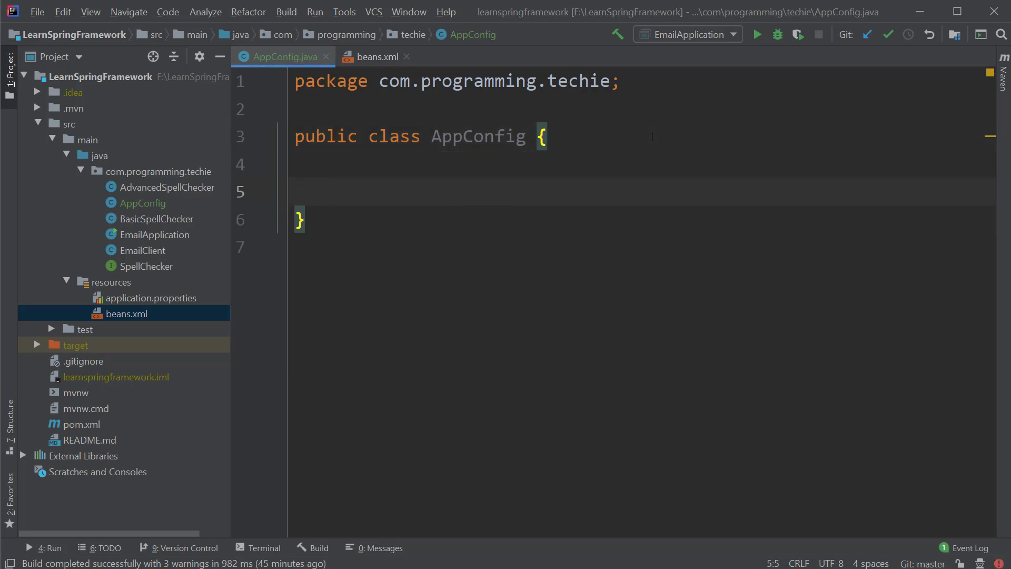
pyautogui.write('public Basi')
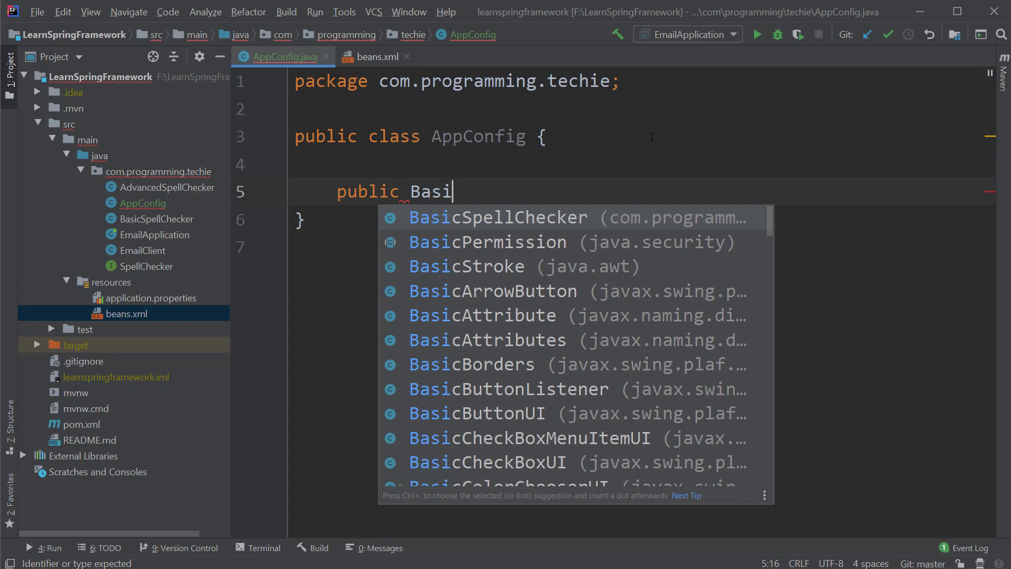
pyautogui.click(498, 217)
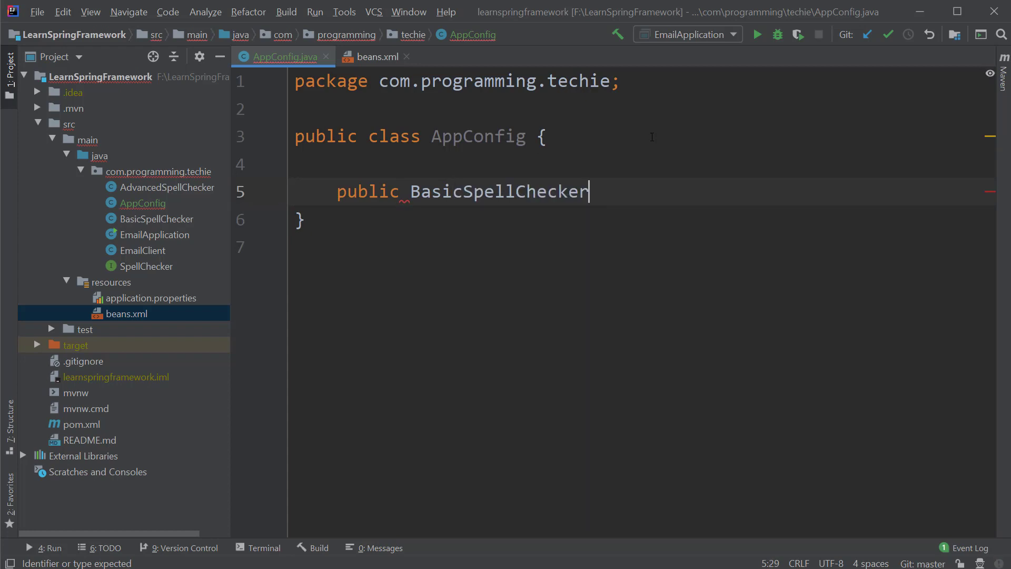
pyautogui.write('create')
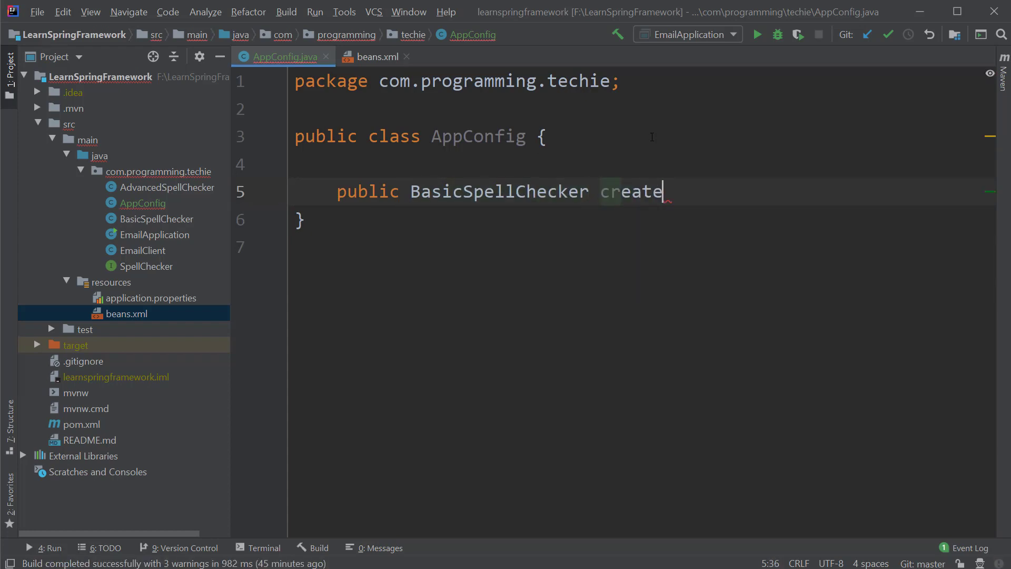
pyautogui.write('BasicSpellChecker(){')
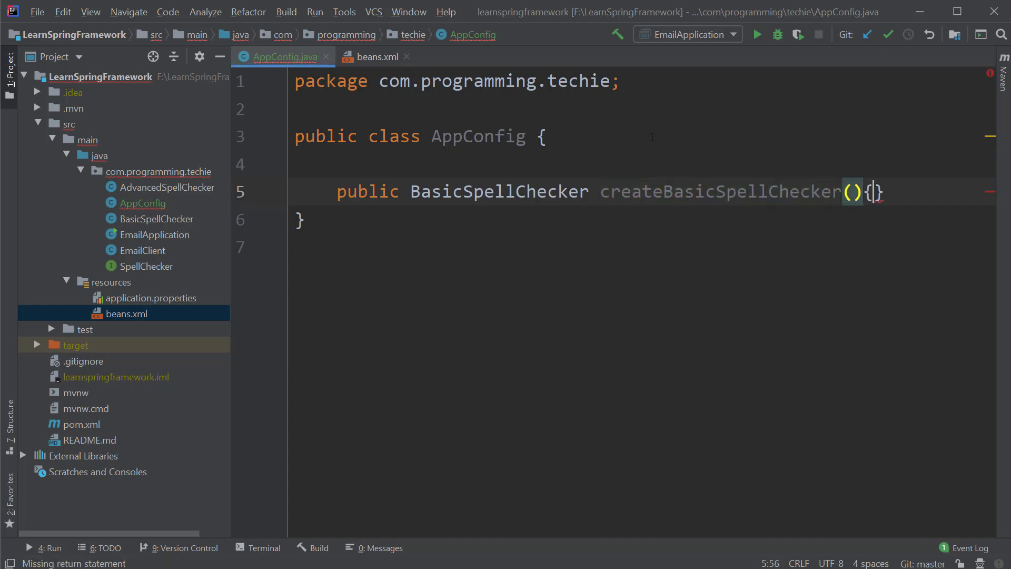
pyautogui.press('Enter')
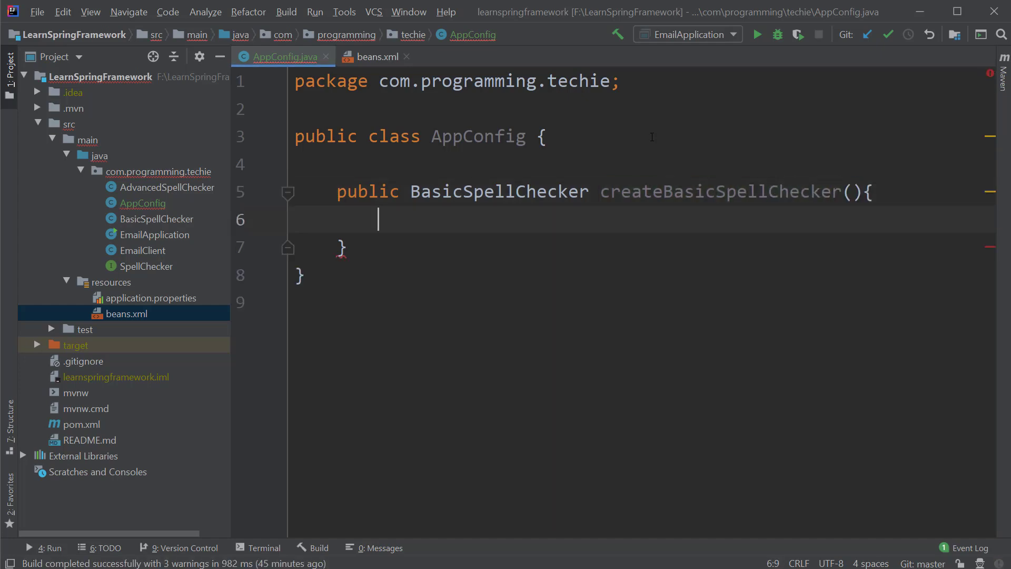
pyautogui.write('return new B')
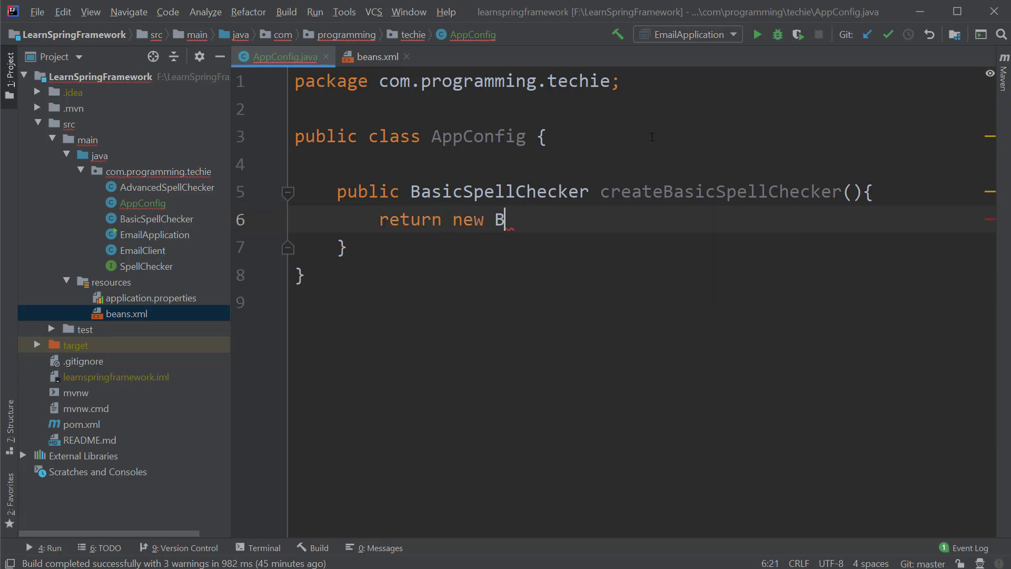
pyautogui.write('asicSpellChecker();')
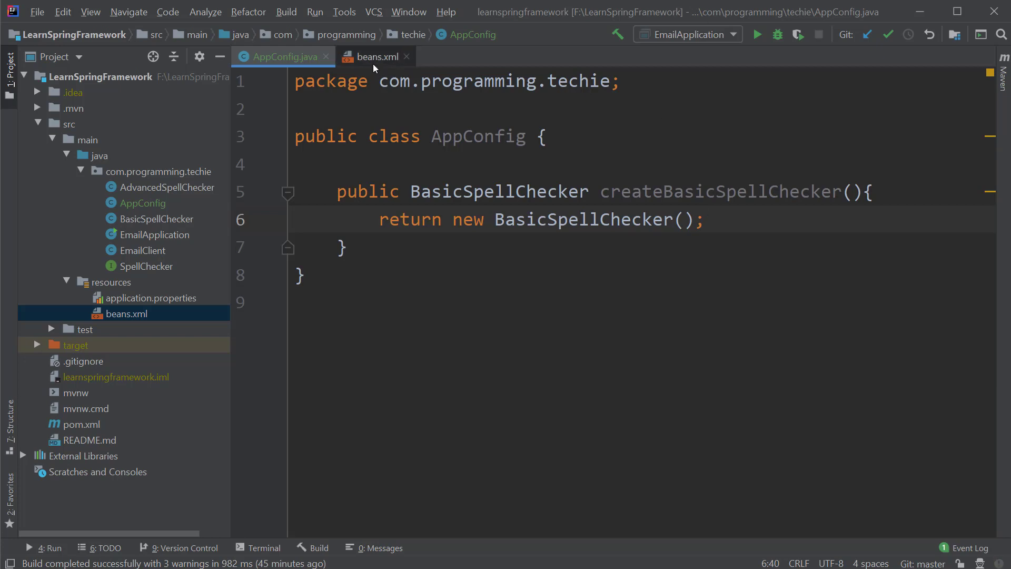
# Show beans.xml and highlight the emailClient bean definition for comparison
pyautogui.click(373, 57)
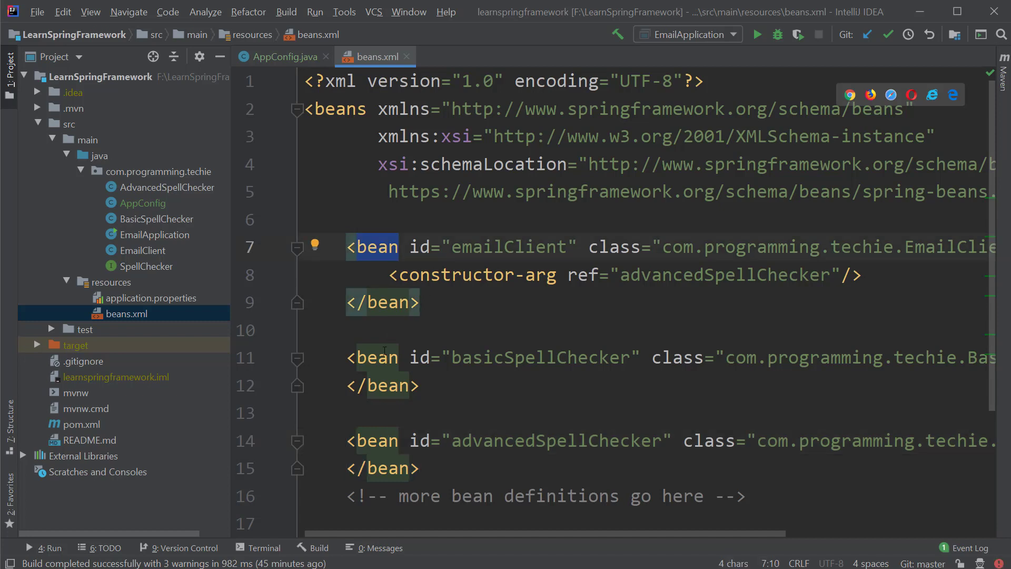
pyautogui.doubleClick(377, 357)
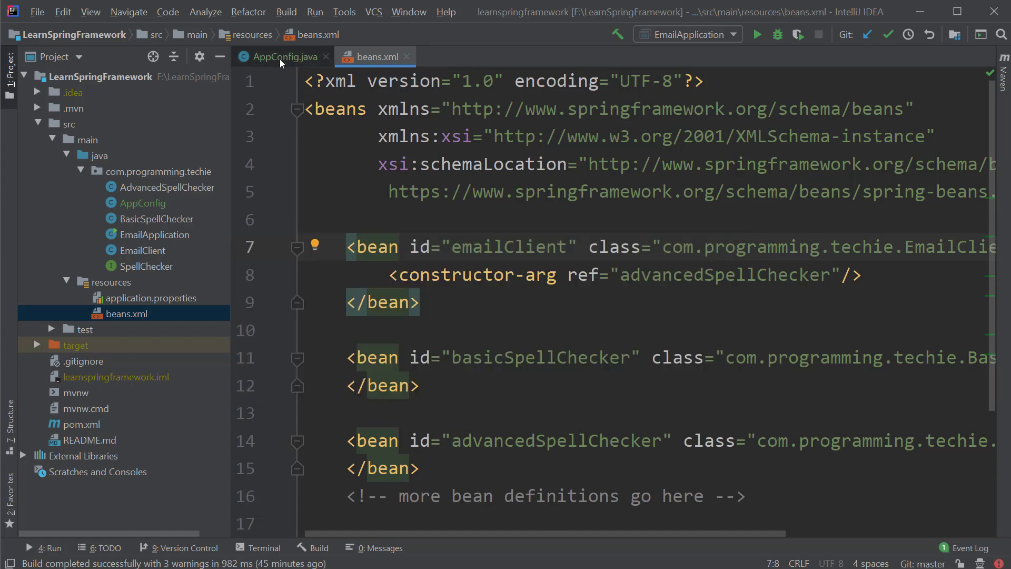
pyautogui.moveTo(283, 57)
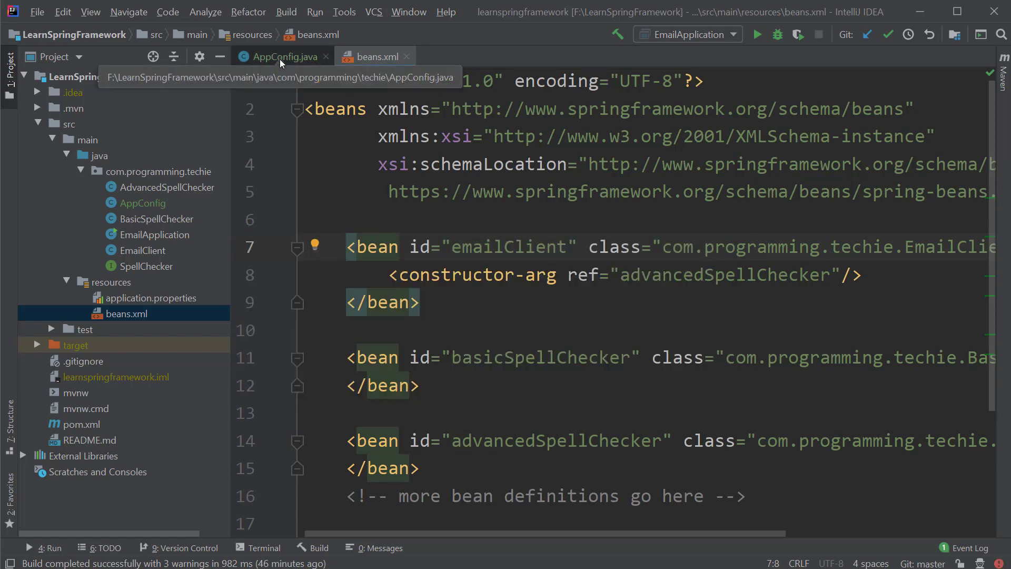
pyautogui.click(285, 56)
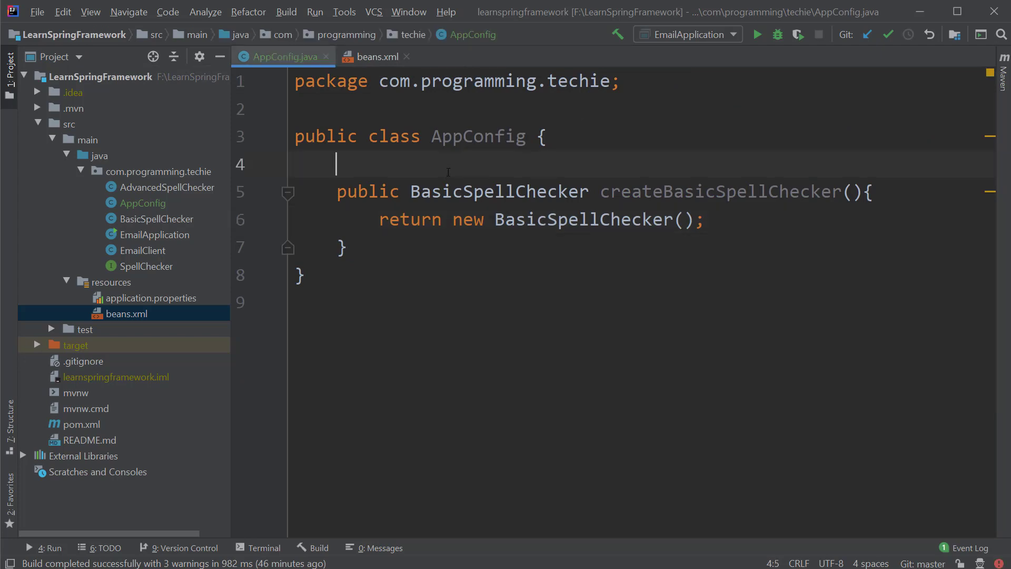
pyautogui.write('@Bean')
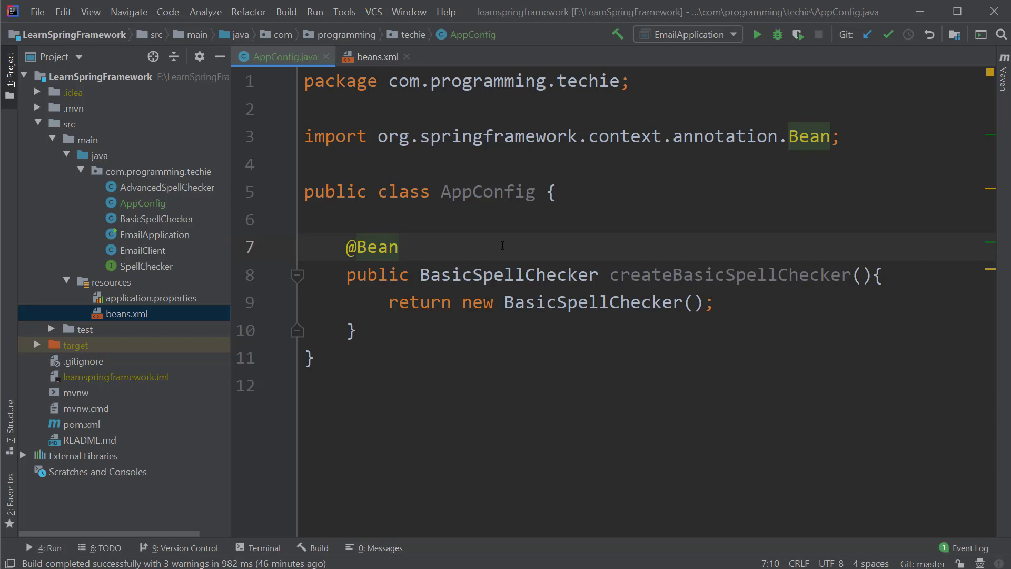
pyautogui.write('()')
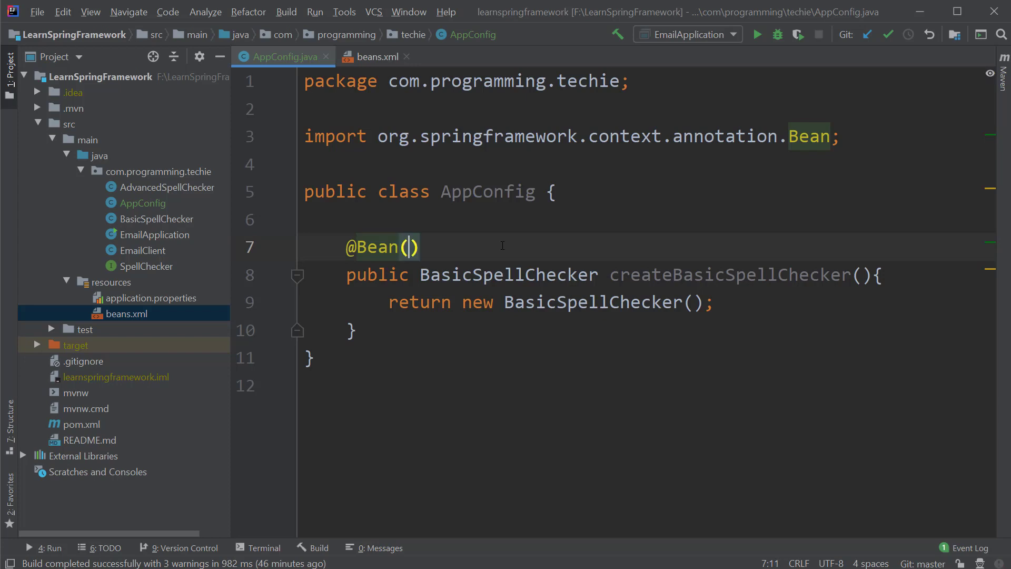
pyautogui.write('name = "')
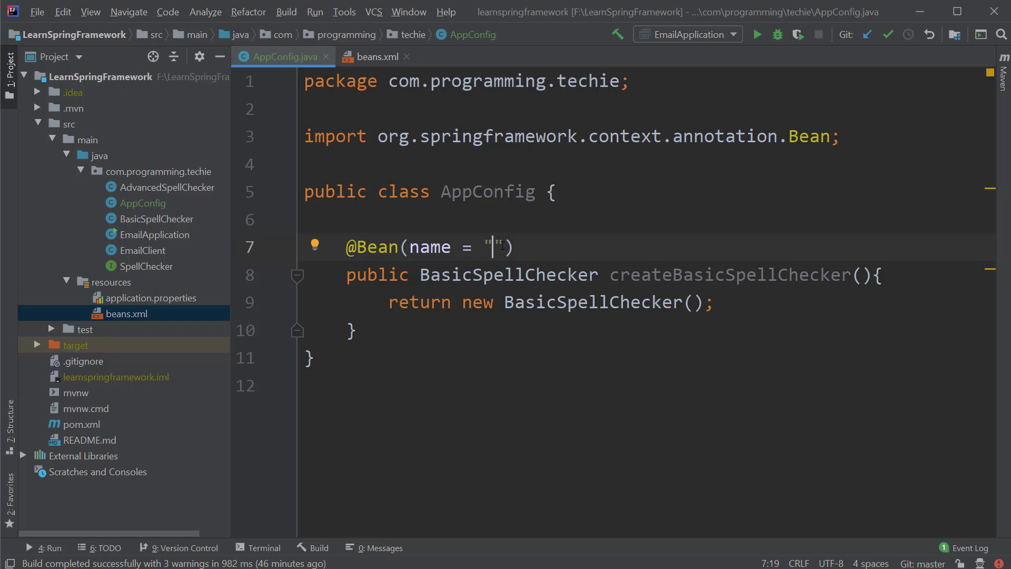
pyautogui.write('basicSp')
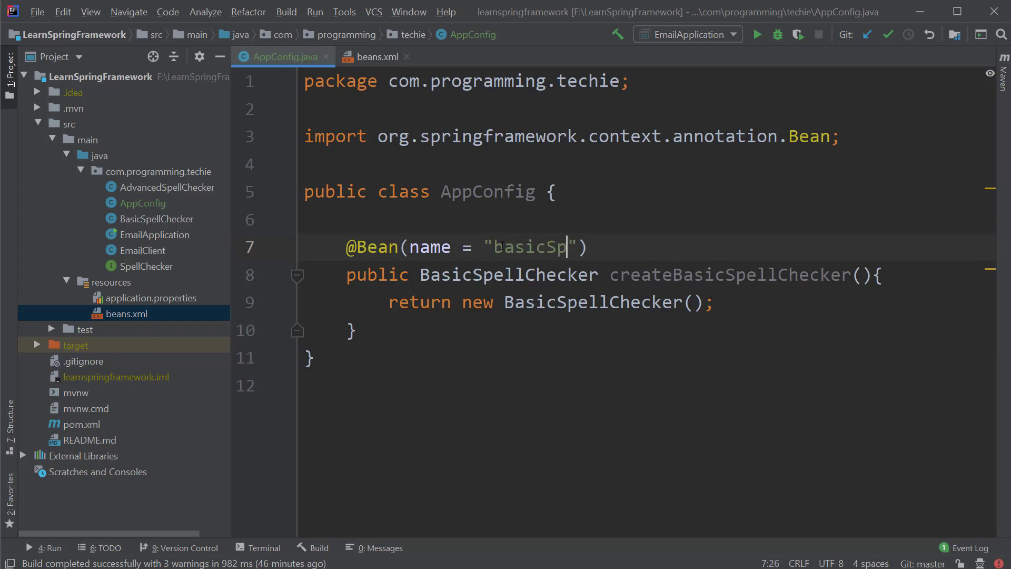
pyautogui.write('ellChecker')
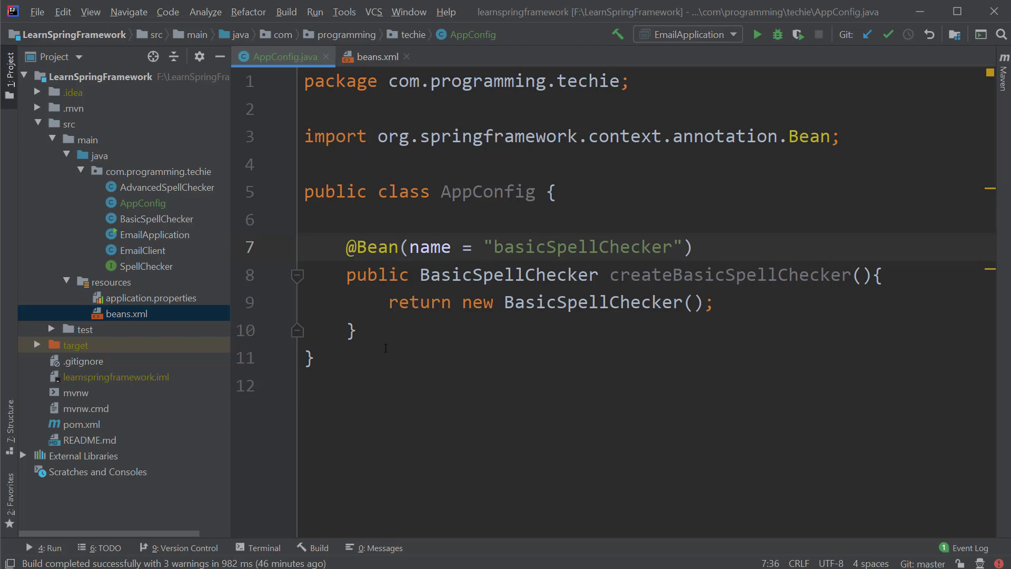
pyautogui.moveTo(347, 247); pyautogui.dragTo(355, 331)
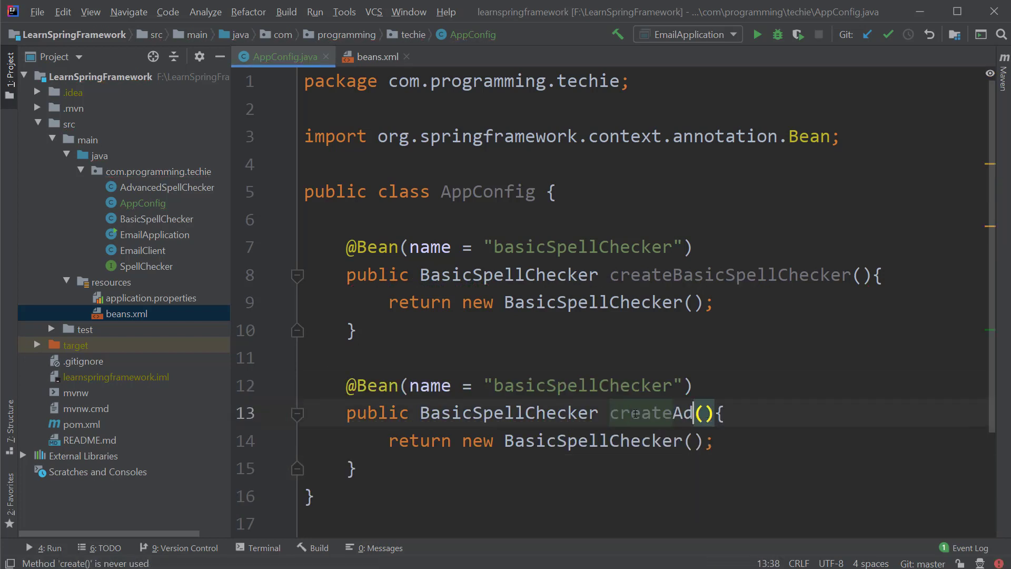
# Turn the copied method into createAdvancedSpellChecker returning new AdvancedSpellChecker with bean name advancedSpellChecker
pyautogui.write('vancedSpellChecker')
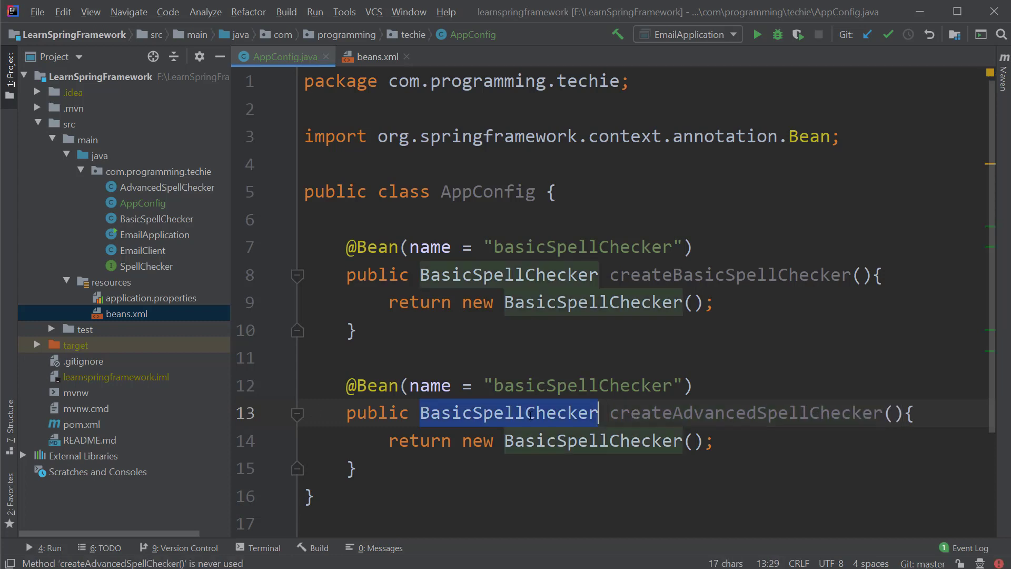
pyautogui.write('Ad')
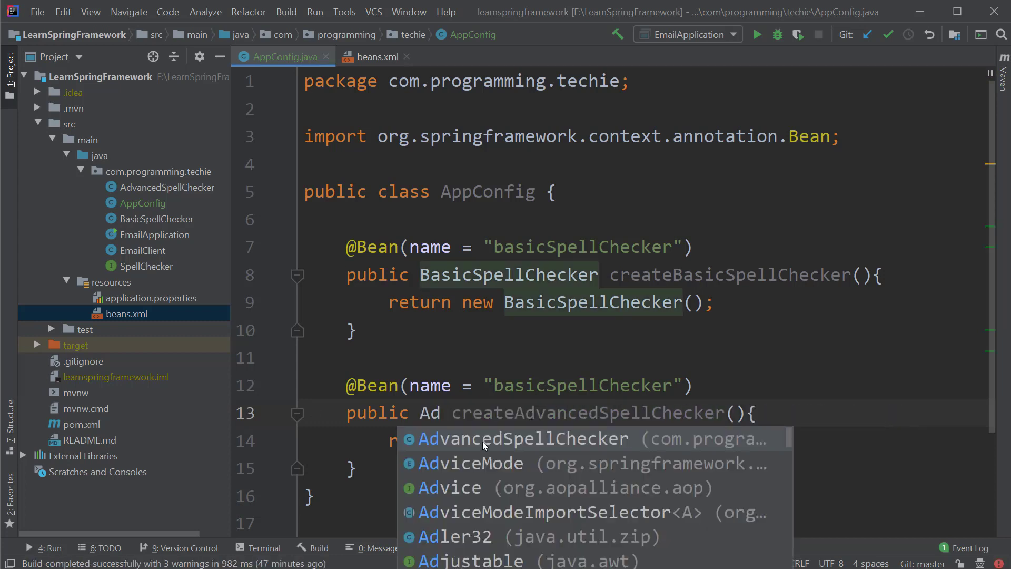
pyautogui.click(523, 438)
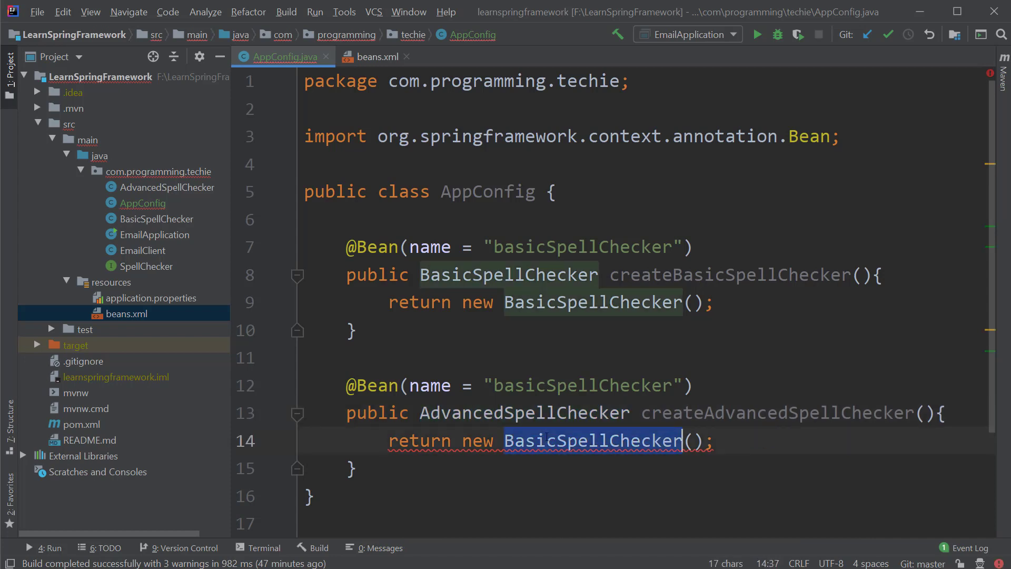
pyautogui.write('AdvancedSpellChecker')
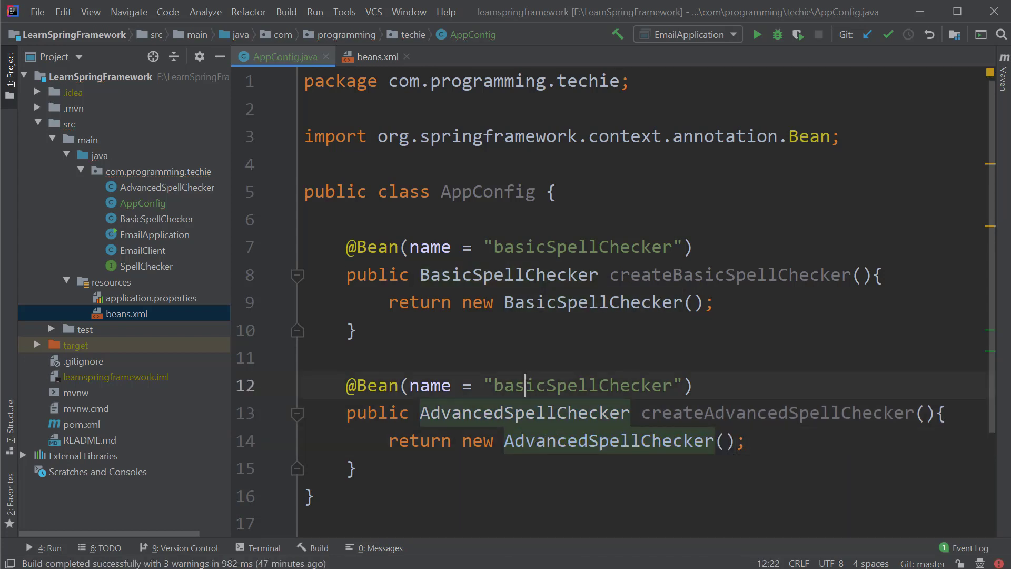
pyautogui.write('adv')
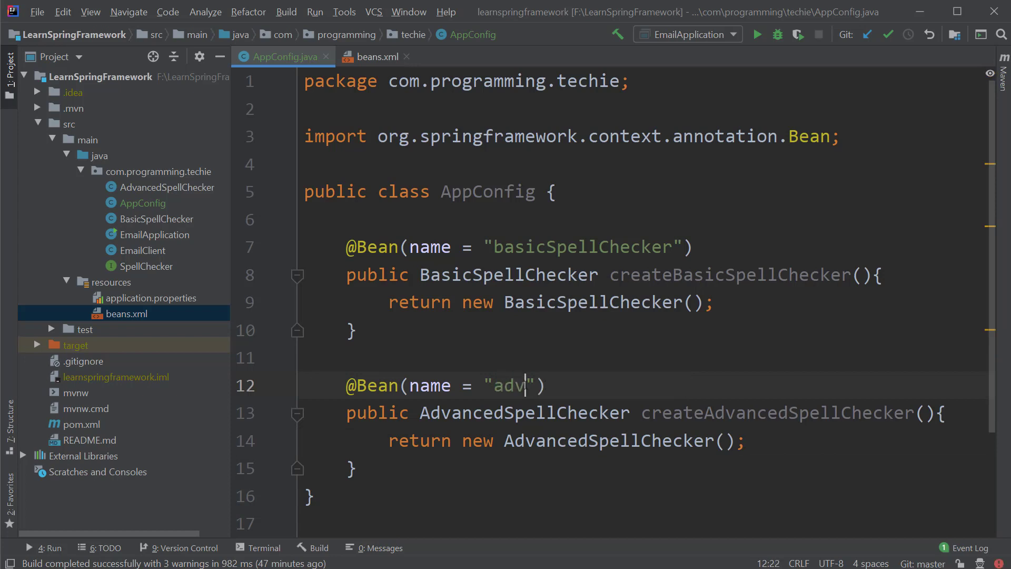
pyautogui.write('ancedSpell')
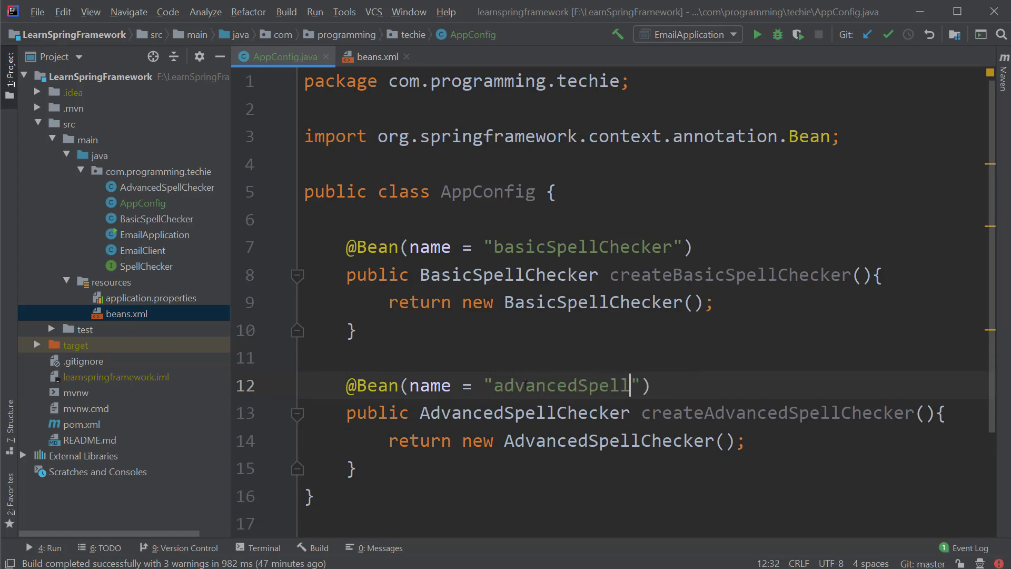
pyautogui.write('Checker')
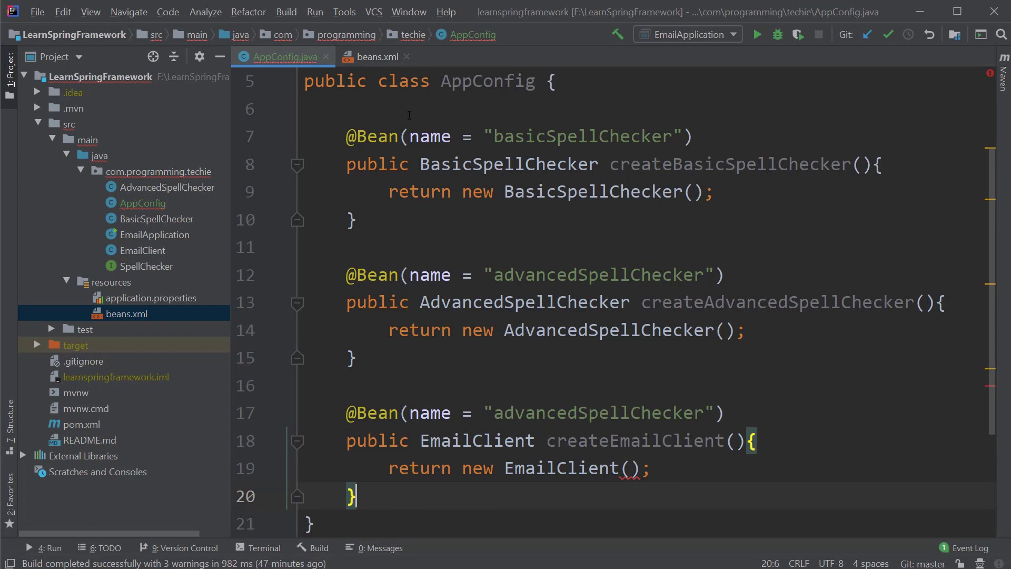
pyautogui.moveTo(373, 62)
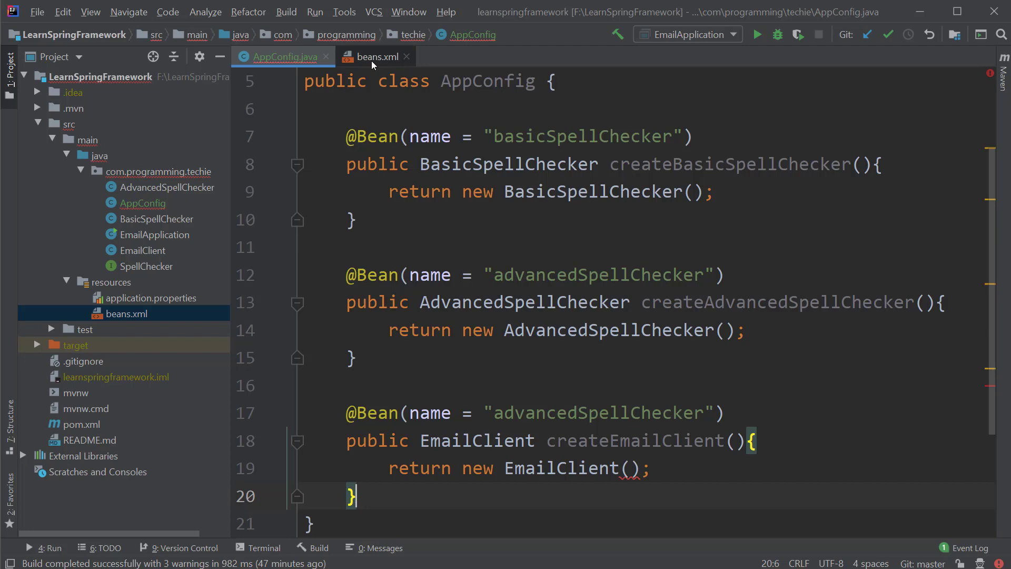
pyautogui.click(375, 57)
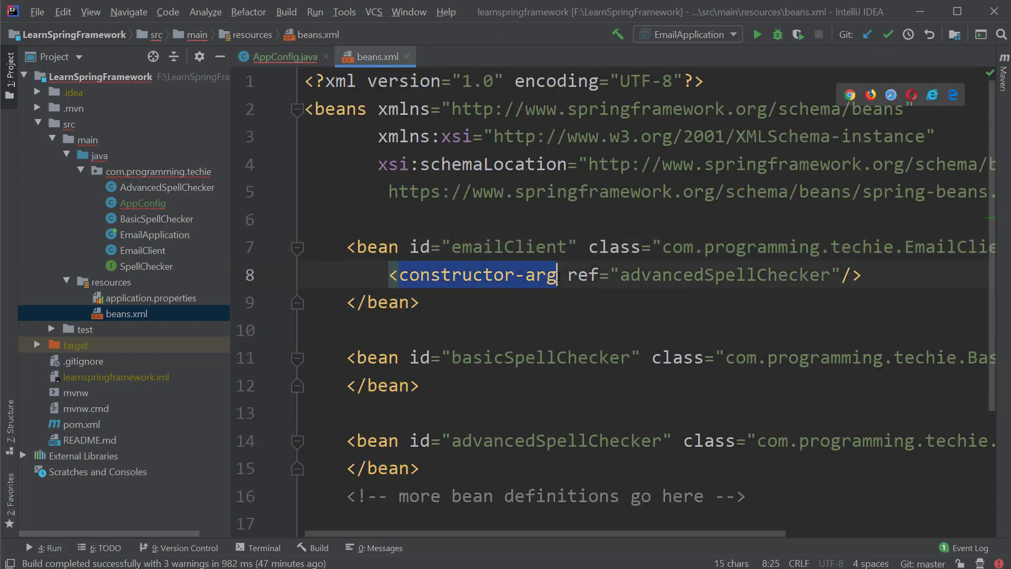
pyautogui.click(278, 55)
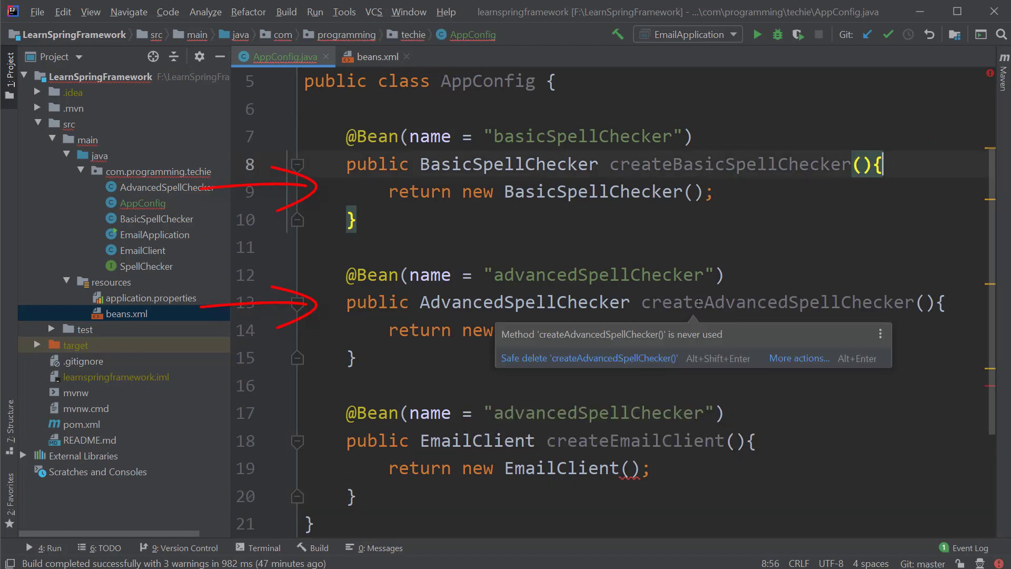
# Return new EmailClient(createBasicSpellChecker()) and name the bean emailClient
pyautogui.doubleClick(728, 165)
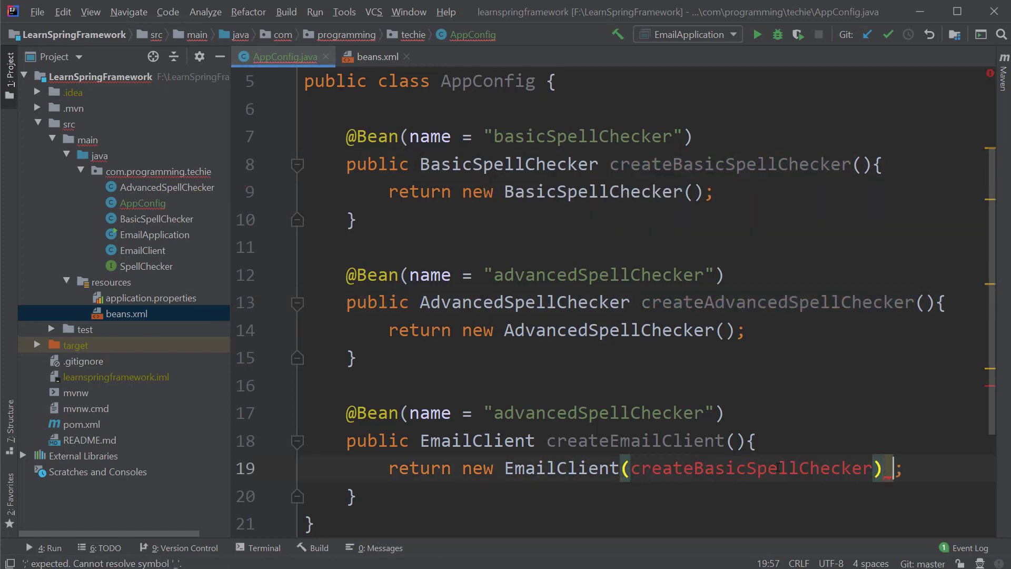
pyautogui.write('()')
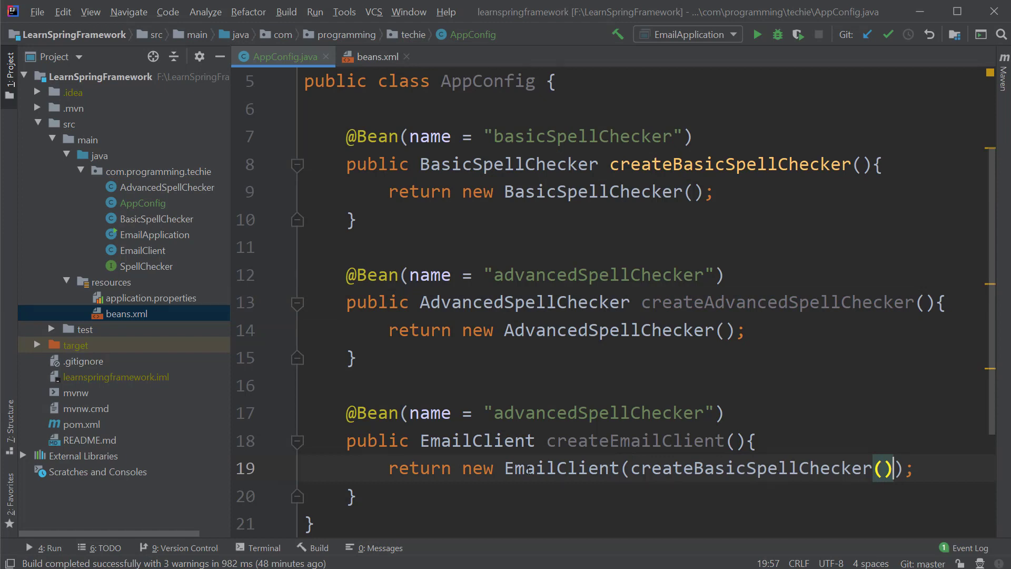
pyautogui.write('email')
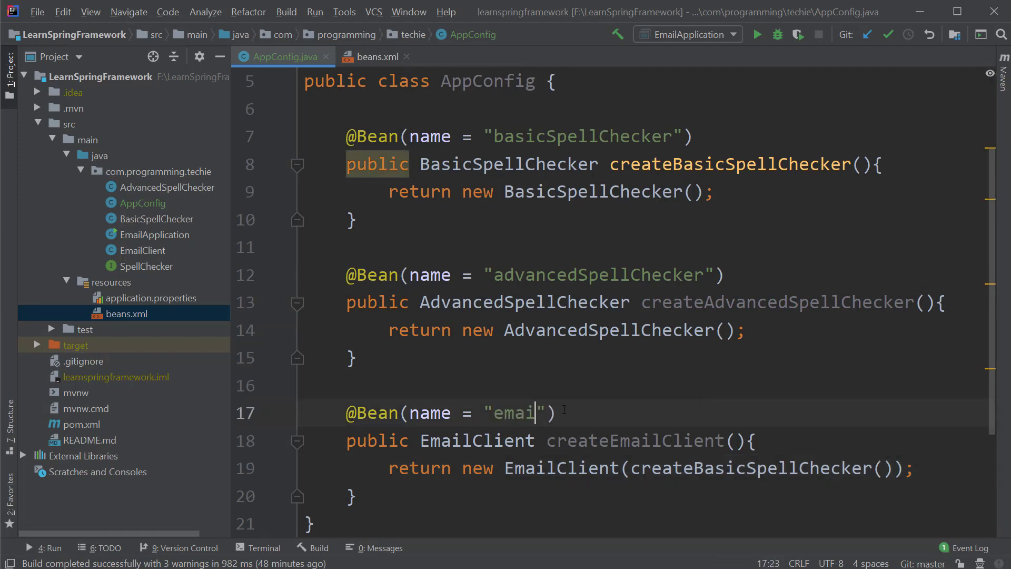
pyautogui.write('Client')
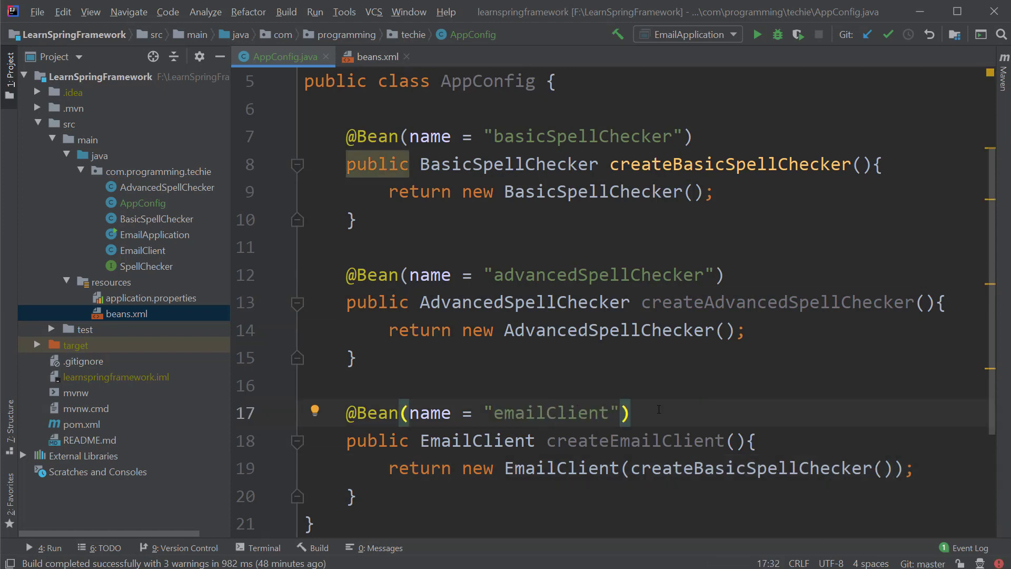
pyautogui.moveTo(303, 268)
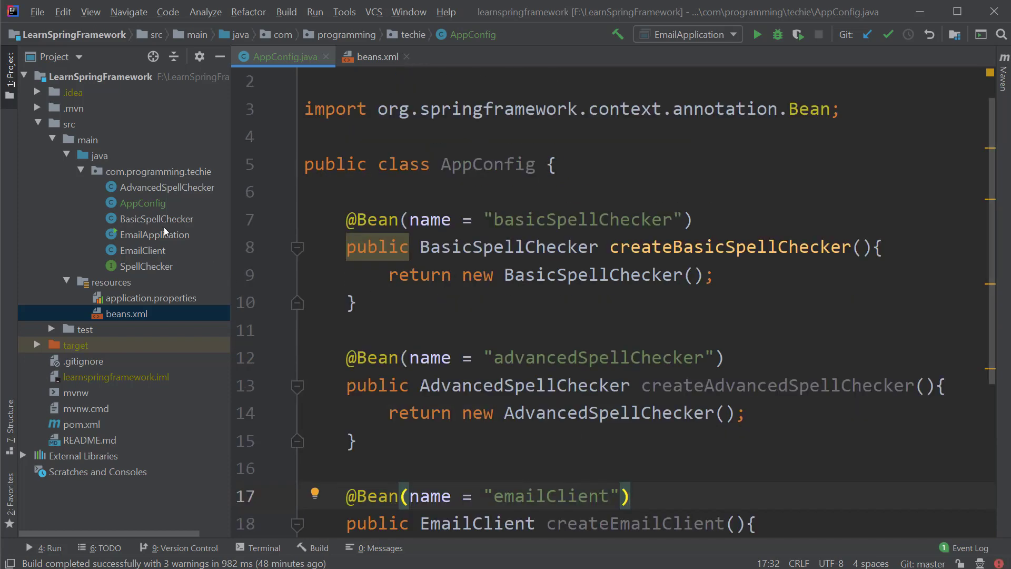
# Open EmailApplication.java and read its ClassPathXmlApplicationContext("beans.xml") line
pyautogui.doubleClick(153, 234)
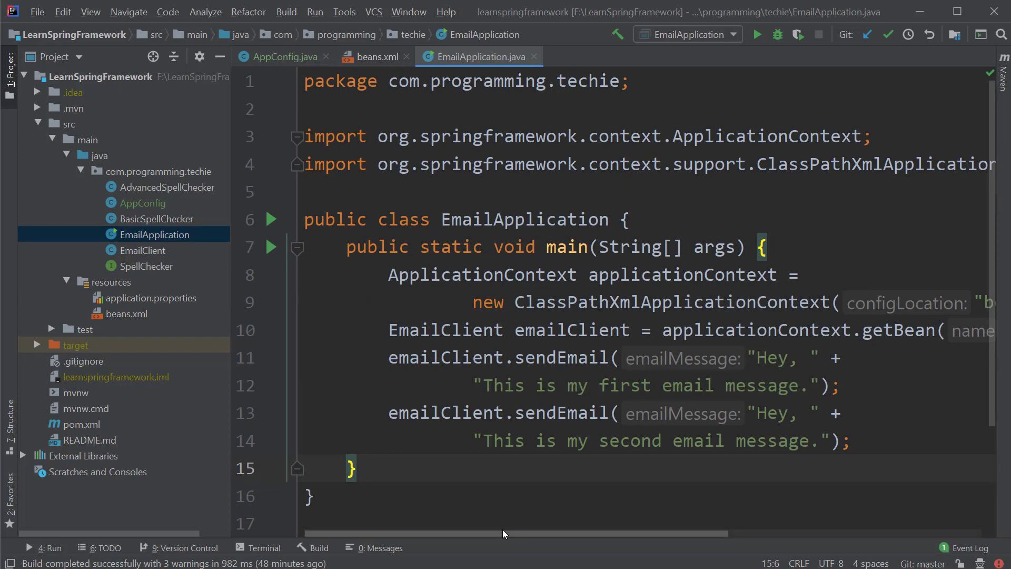
pyautogui.hscroll(3)
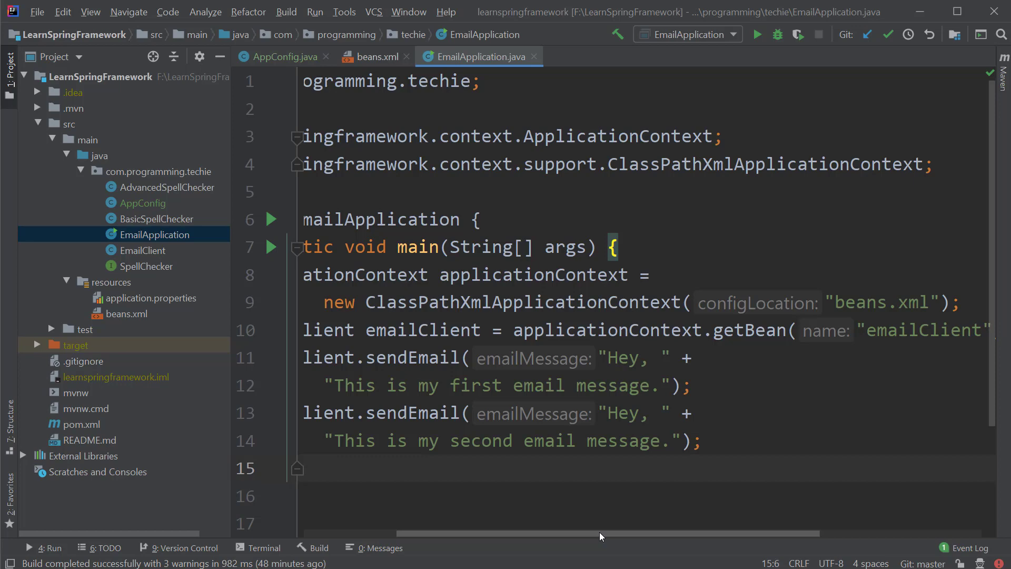
pyautogui.hscroll(-3)
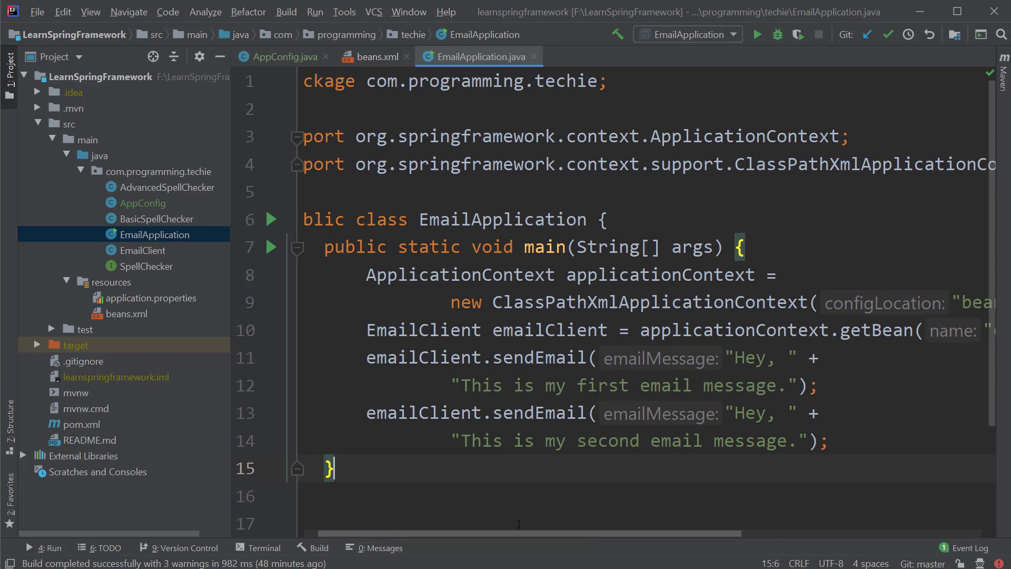
pyautogui.moveTo(466, 274)
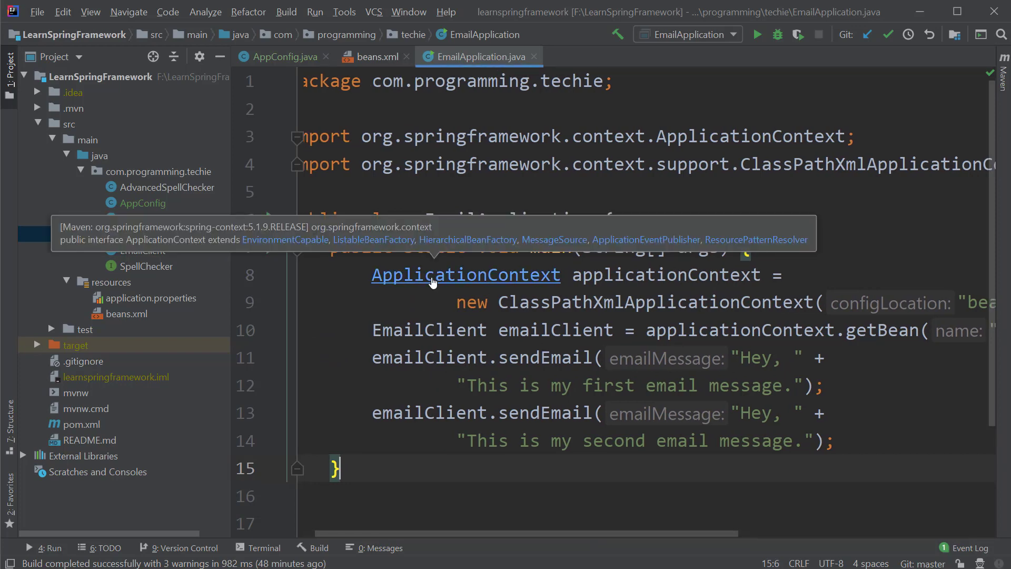
# Navigate from ApplicationContext to AnnotationConfigApplicationContext and its Class<?>... constructor
pyautogui.click(466, 274)
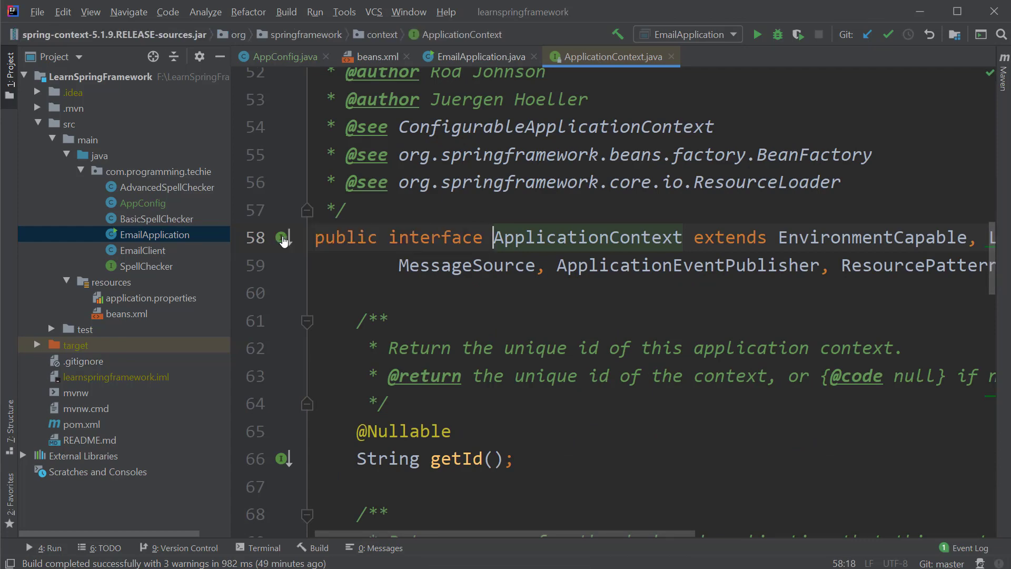
pyautogui.click(284, 238)
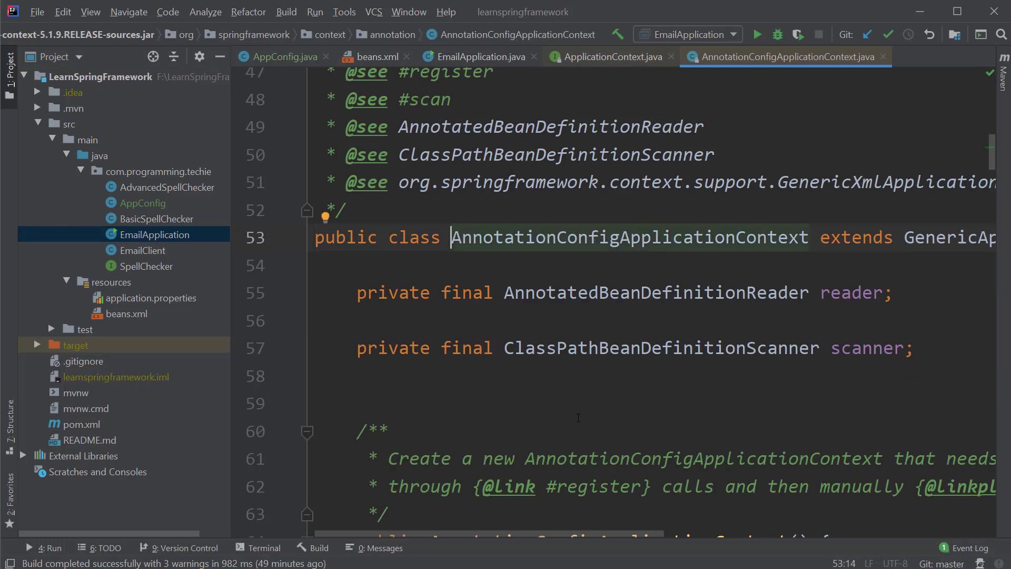
pyautogui.scroll(-3)
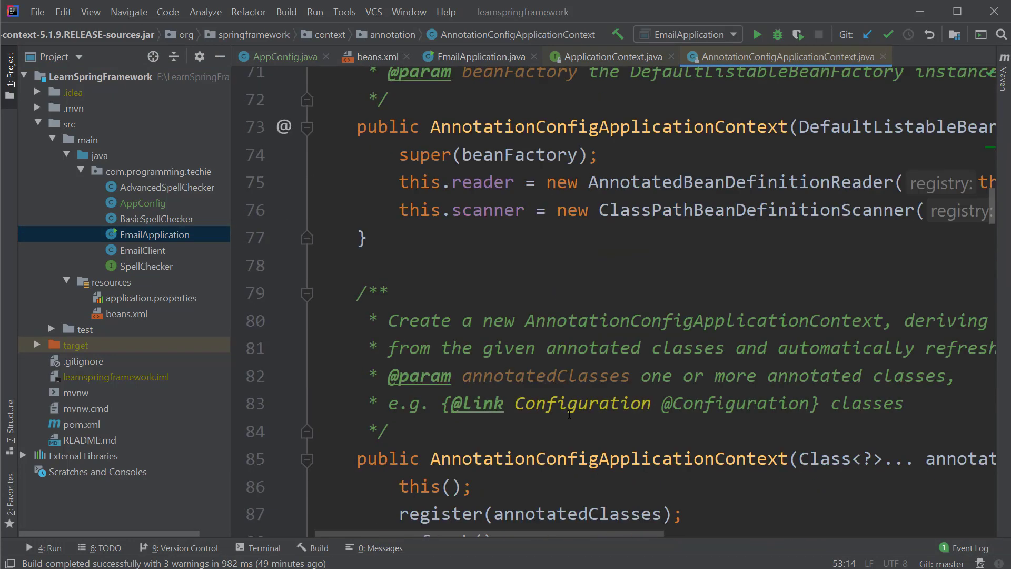
pyautogui.scroll(-3)
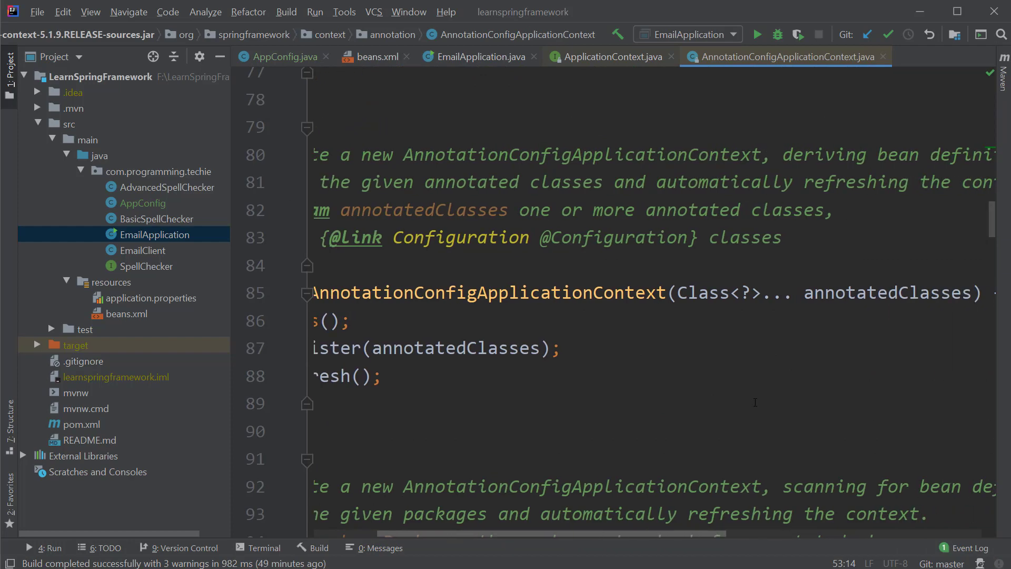
pyautogui.doubleClick(702, 292)
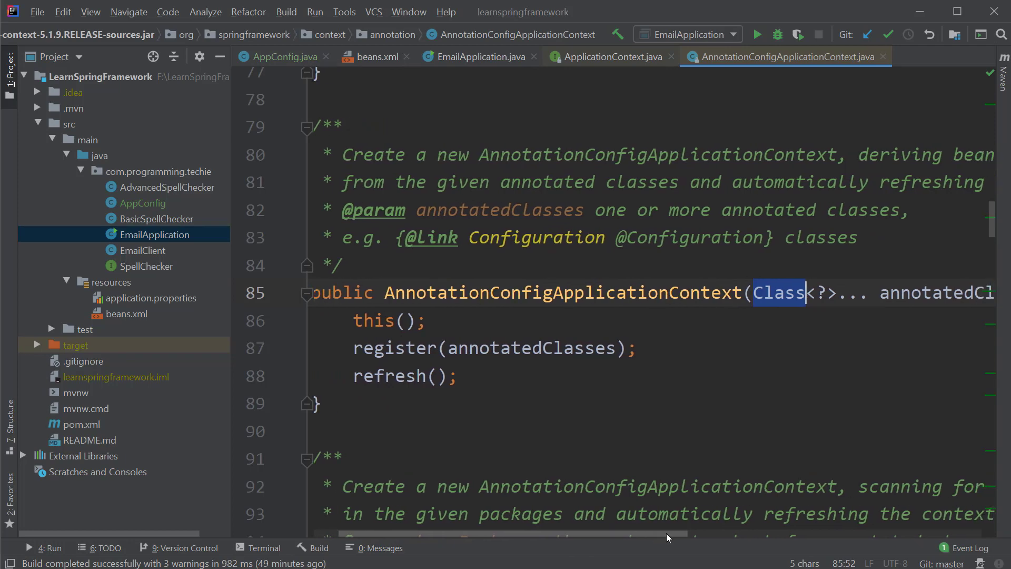
pyautogui.hscroll(3)
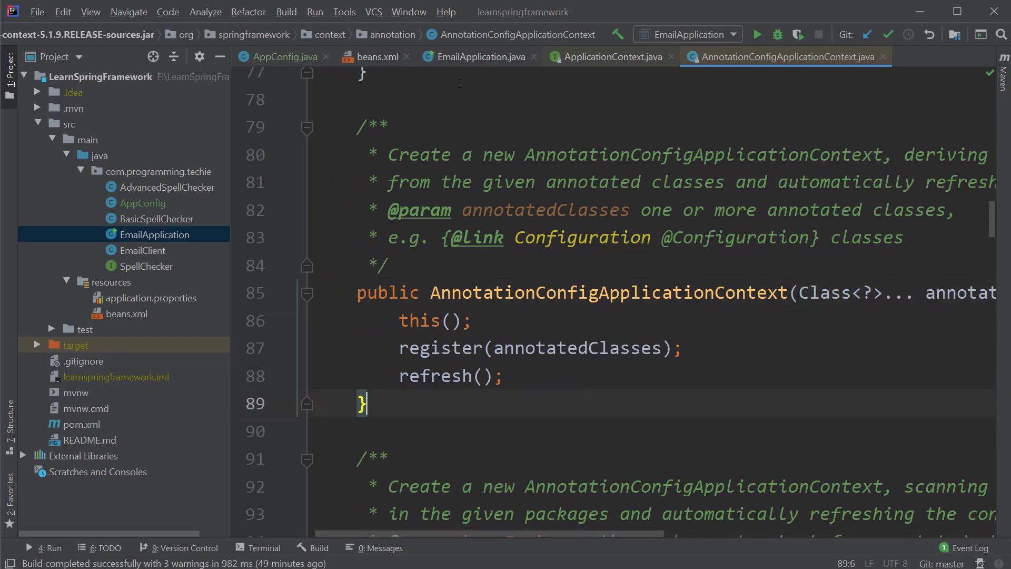
# Replace the XML context with new AnnotationConfigApplicationContext(AppConfig.class) and drop the unused import
pyautogui.click(481, 57)
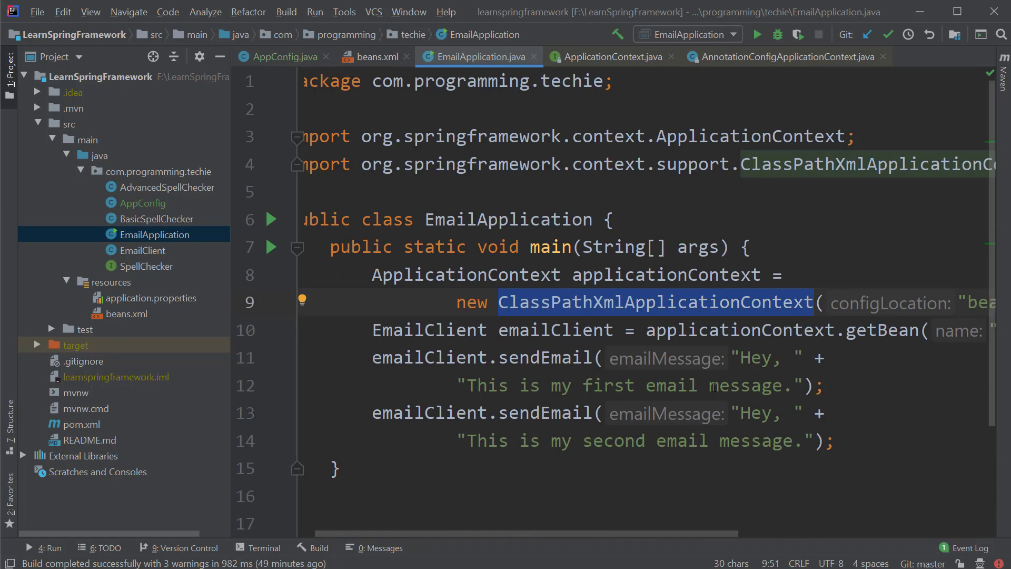
pyautogui.write('A("beans.xml");')
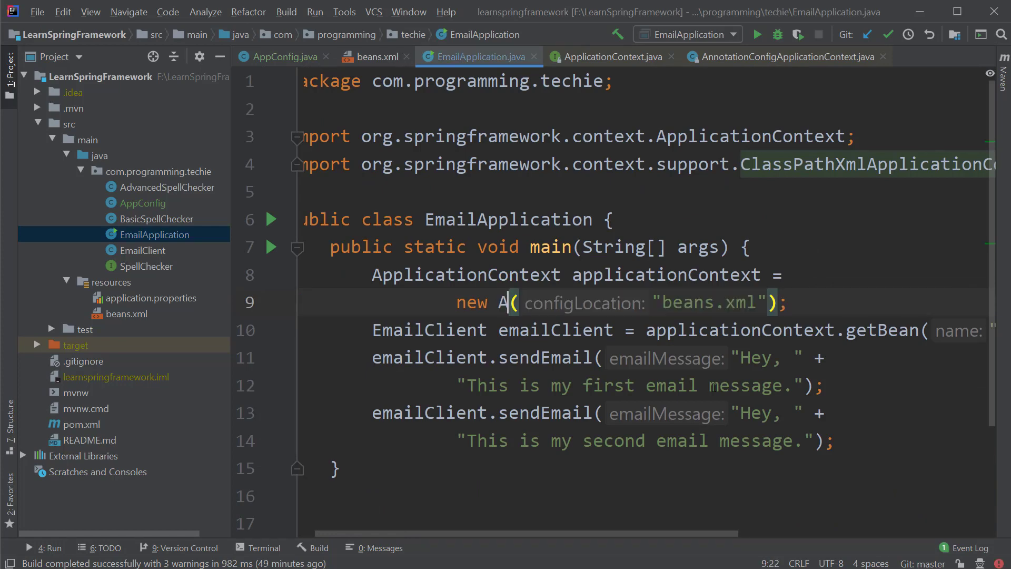
pyautogui.write('nn')
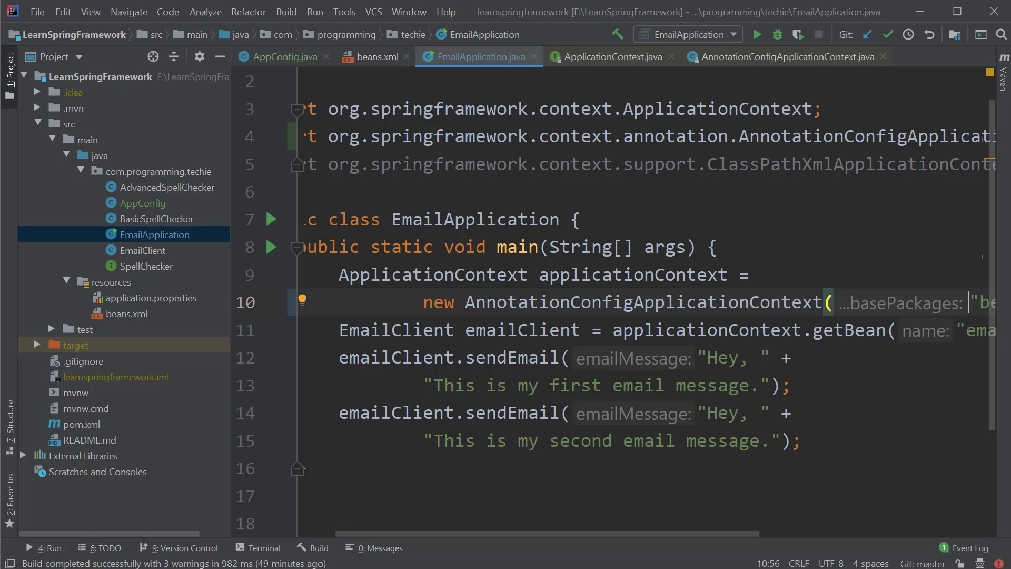
pyautogui.hscroll(3)
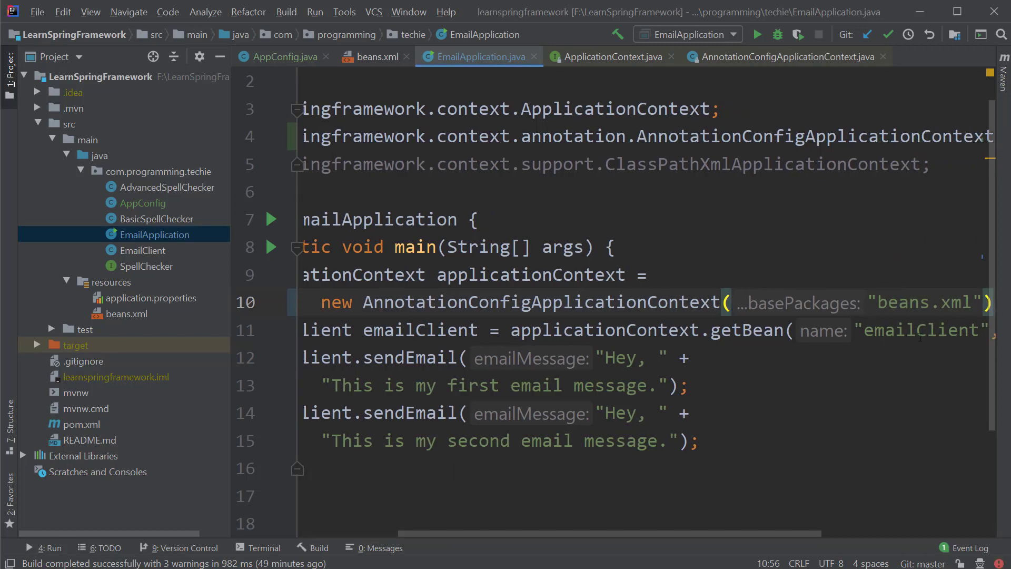
pyautogui.write('AppConfig.class')
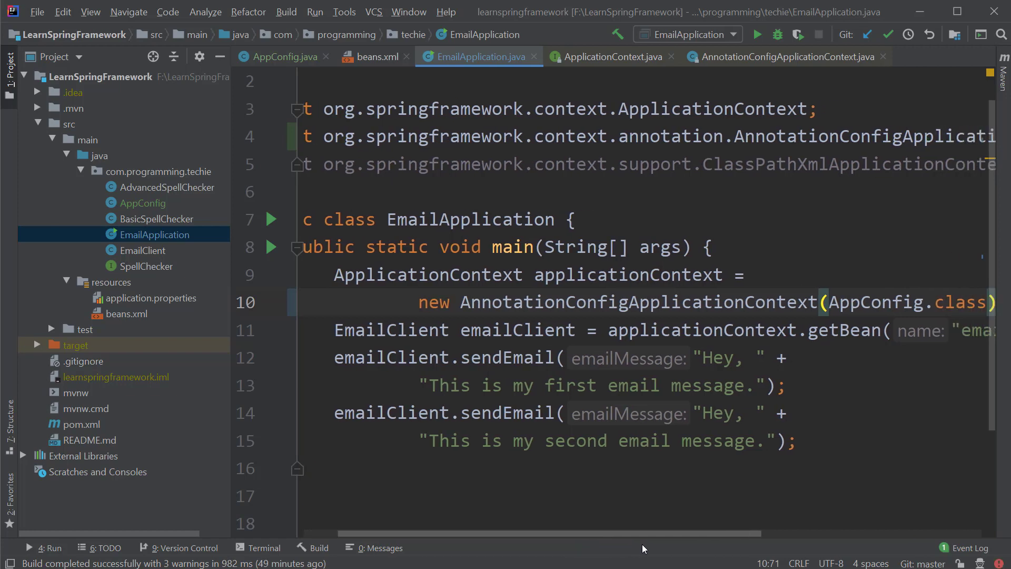
pyautogui.hscroll(3)
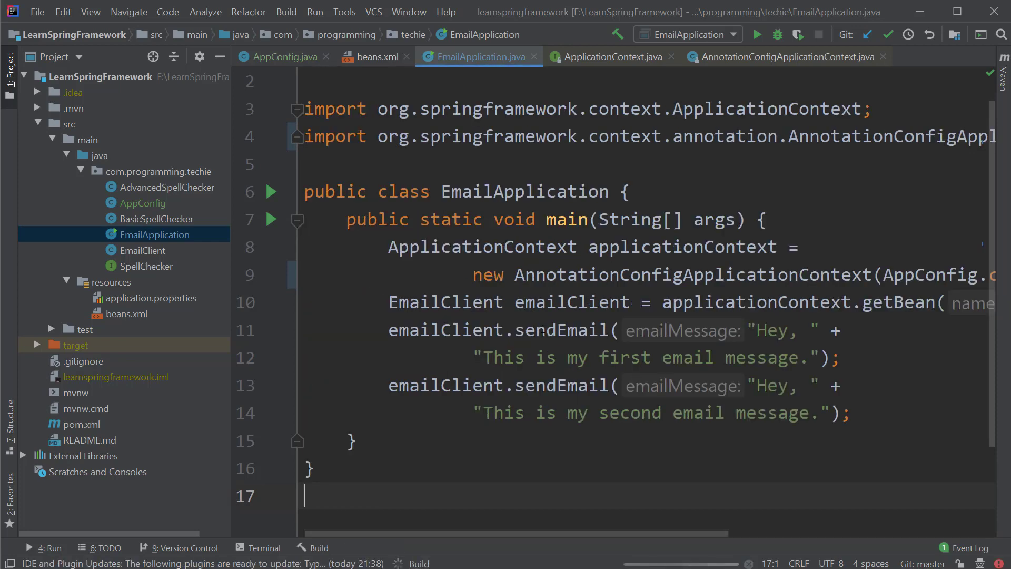
# Run EmailApplication, then switch emailClient in AppConfig.java to createAdvancedSpellChecker()
pyautogui.click(756, 34)
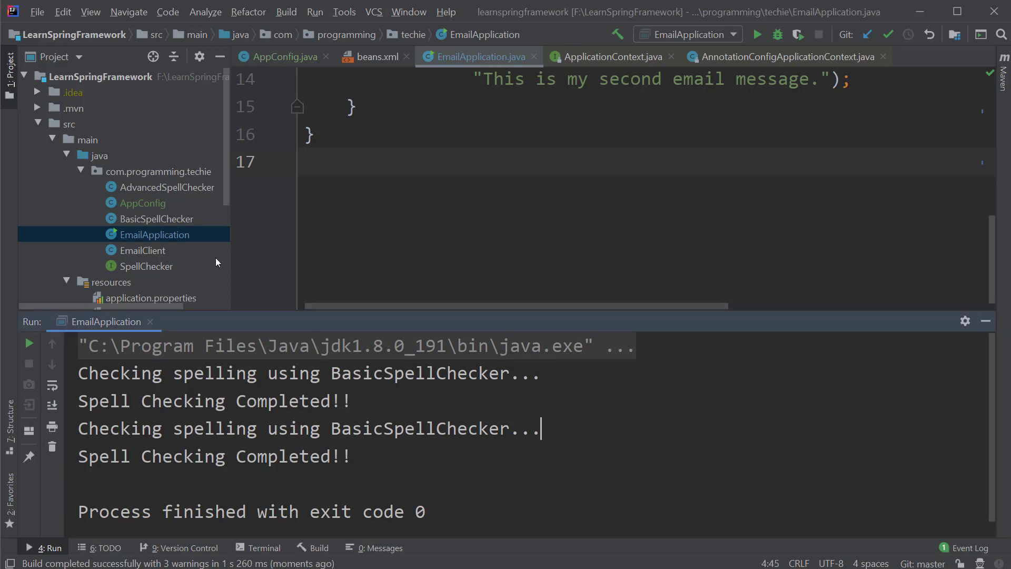
pyautogui.click(282, 57)
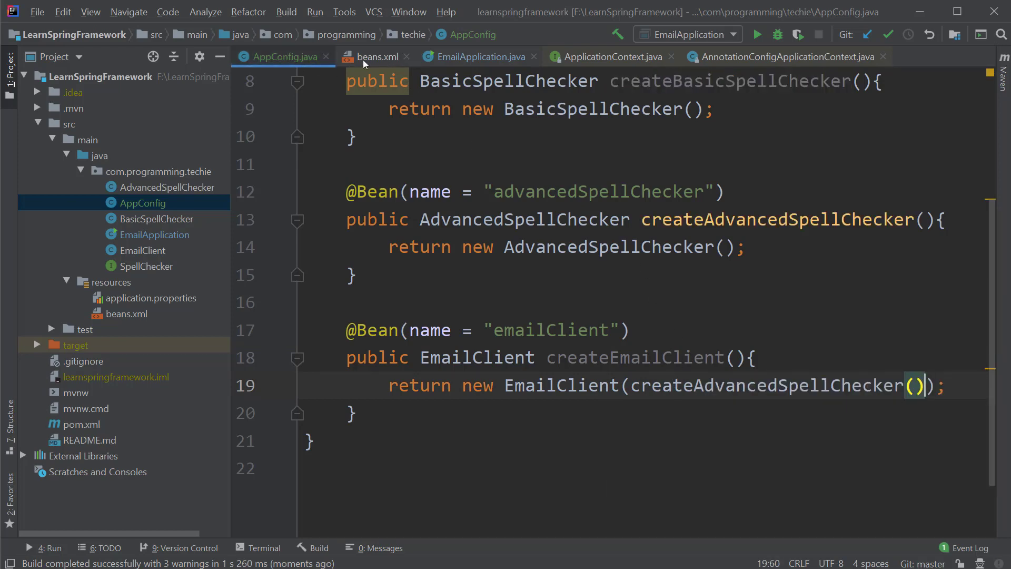
# Rerun EmailApplication so the console shows Advanced Spell Checker output
pyautogui.click(479, 57)
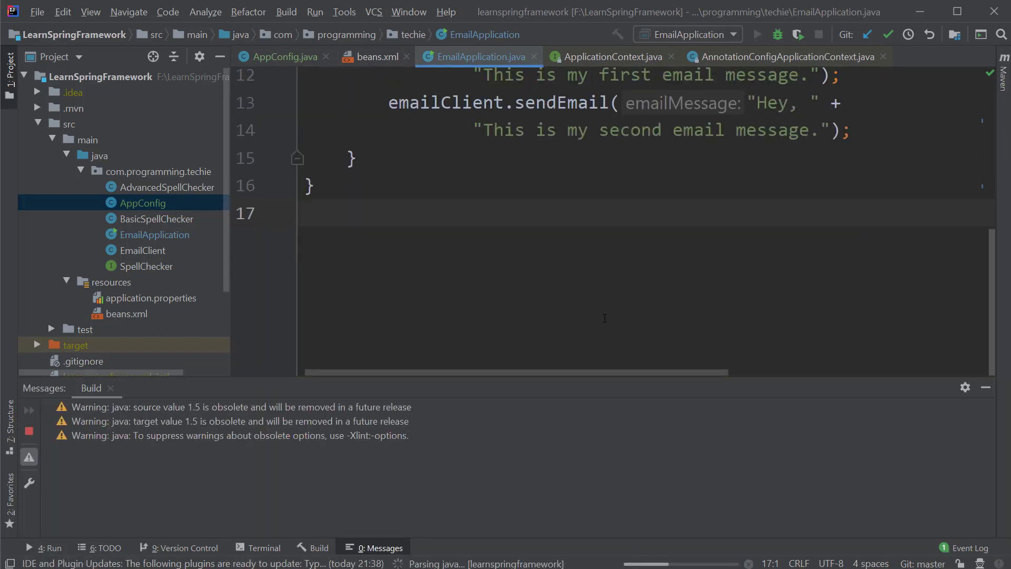
pyautogui.click(757, 34)
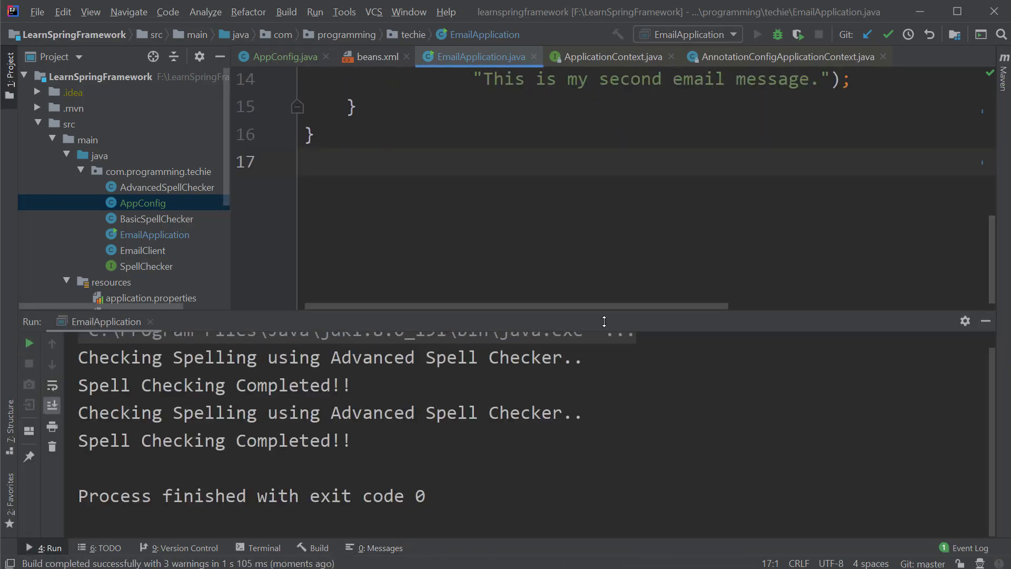